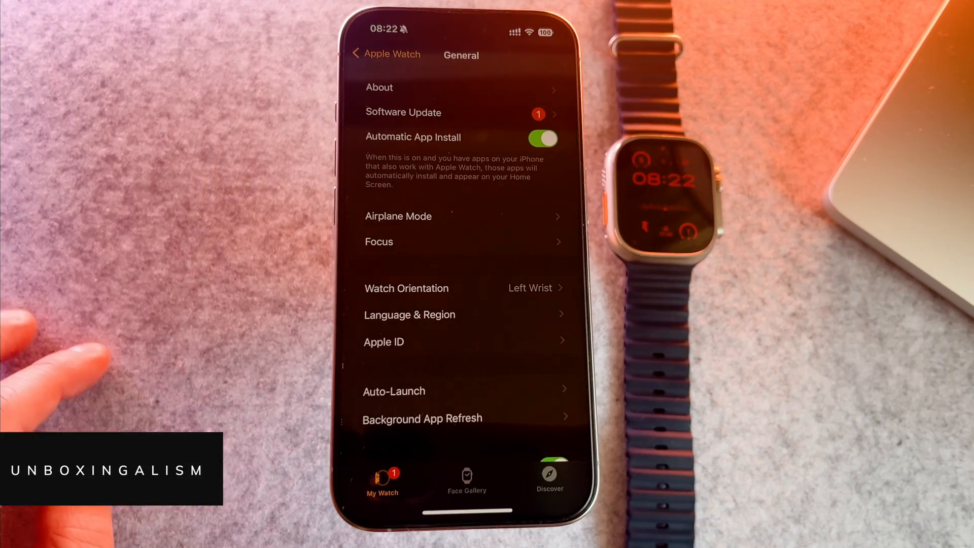
Start downloading and installing the watchOS 10.4 update from General > Software Update
{"action": "left_click", "coordinate": [403, 113]}
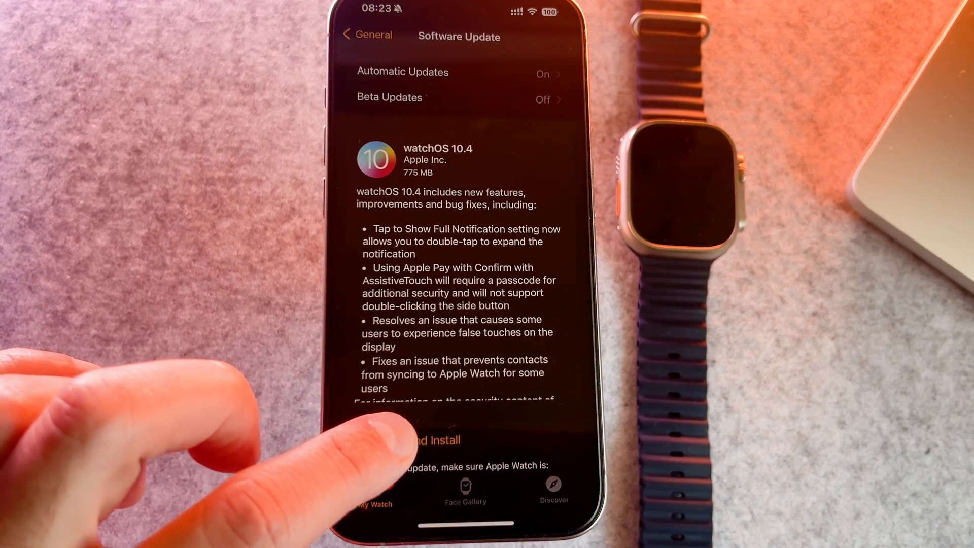
{"action": "left_click", "coordinate": [415, 439]}
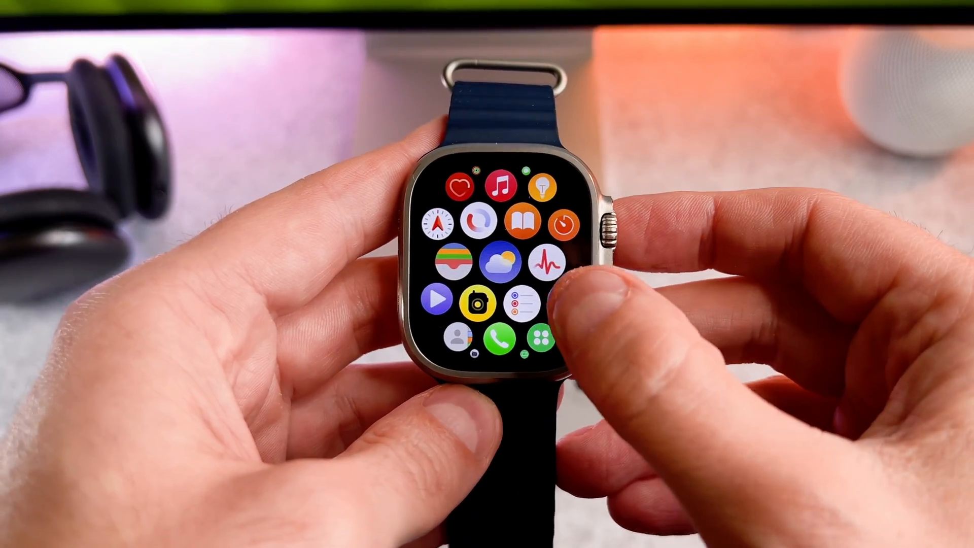
Turn on Ignore Double Tap under Gestures > Double Tap in the watch's Settings
{"action": "left_click", "coordinate": [522, 298]}
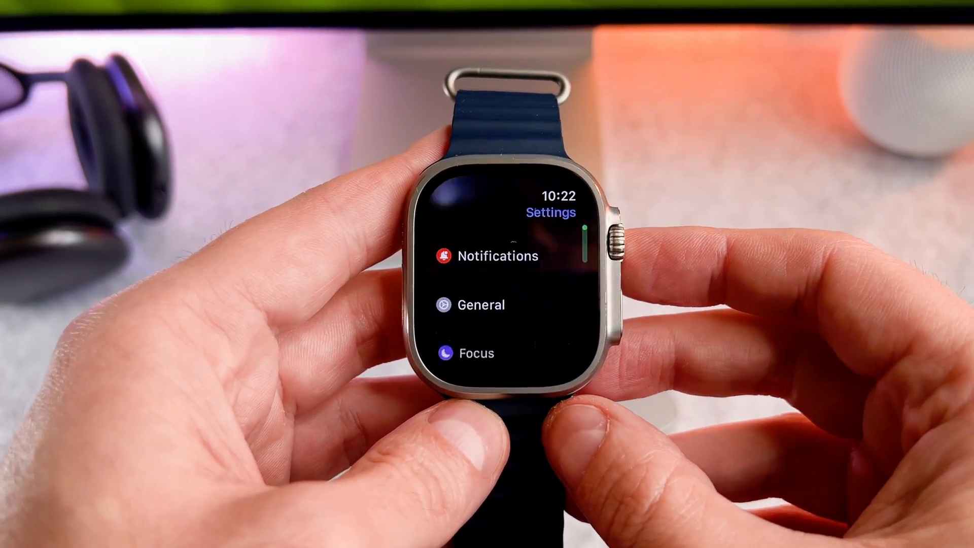
{"action": "scroll", "scroll_direction": "down", "scroll_amount": 3}
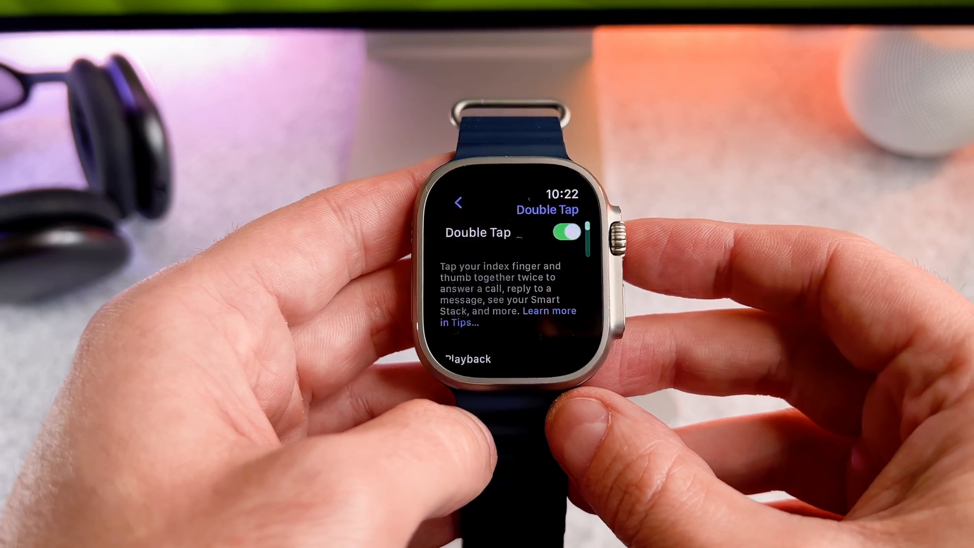
{"action": "scroll", "scroll_direction": "down", "scroll_amount": 3}
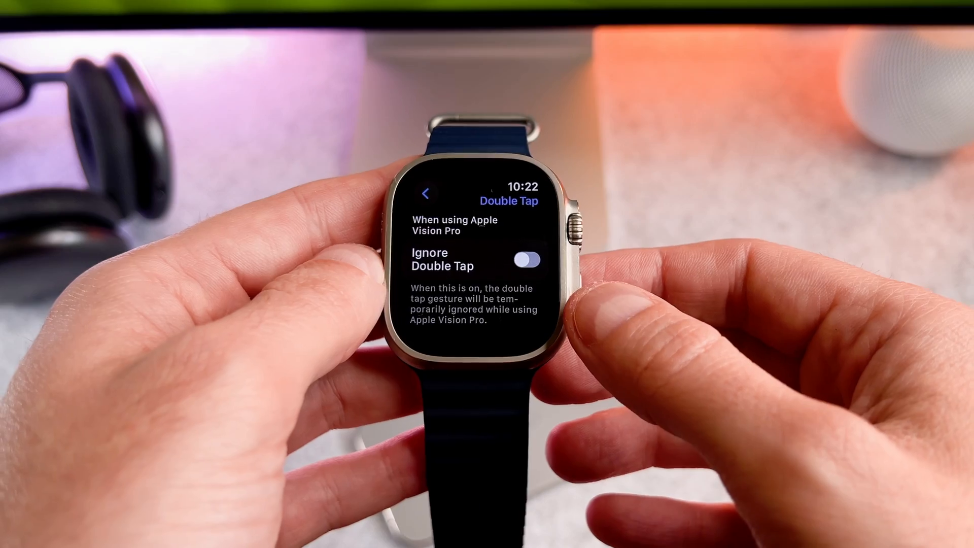
{"action": "left_click", "coordinate": [526, 259]}
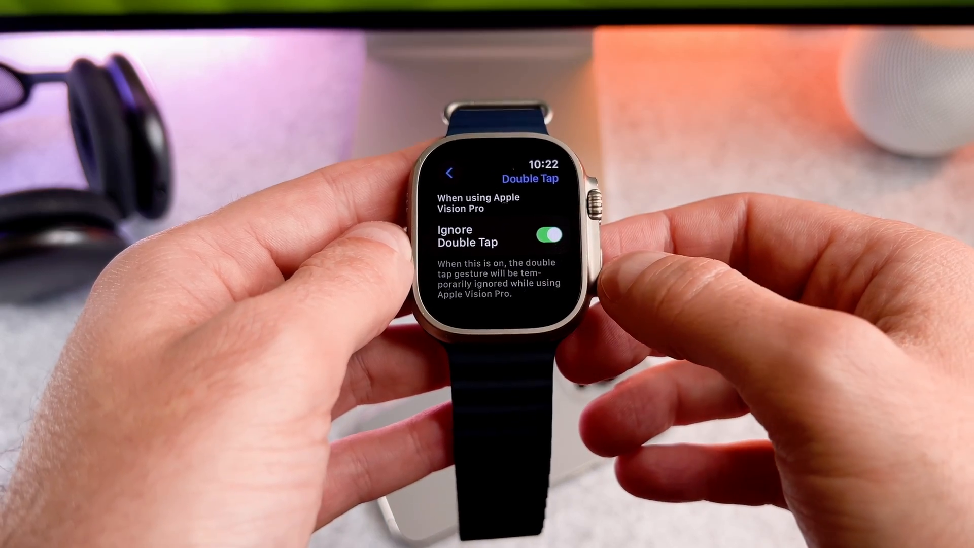
{"action": "left_click", "coordinate": [542, 234]}
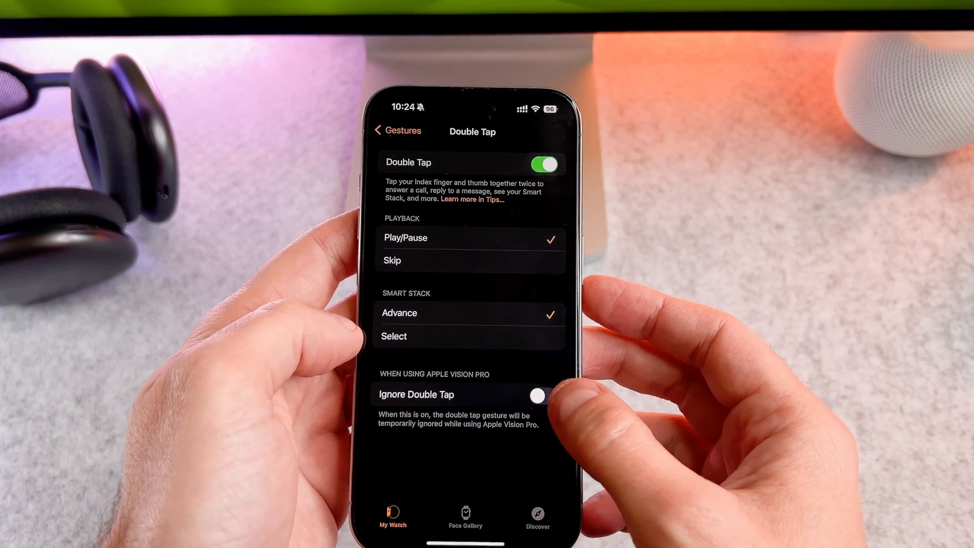
Switch on Ignore Double Tap under When Using Apple Vision Pro in the Watch app
{"action": "left_click", "coordinate": [538, 395]}
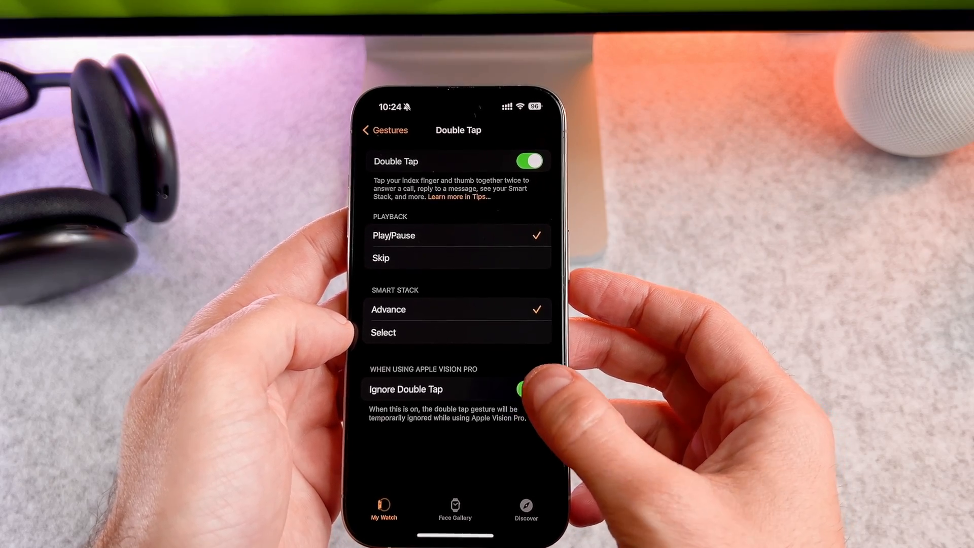